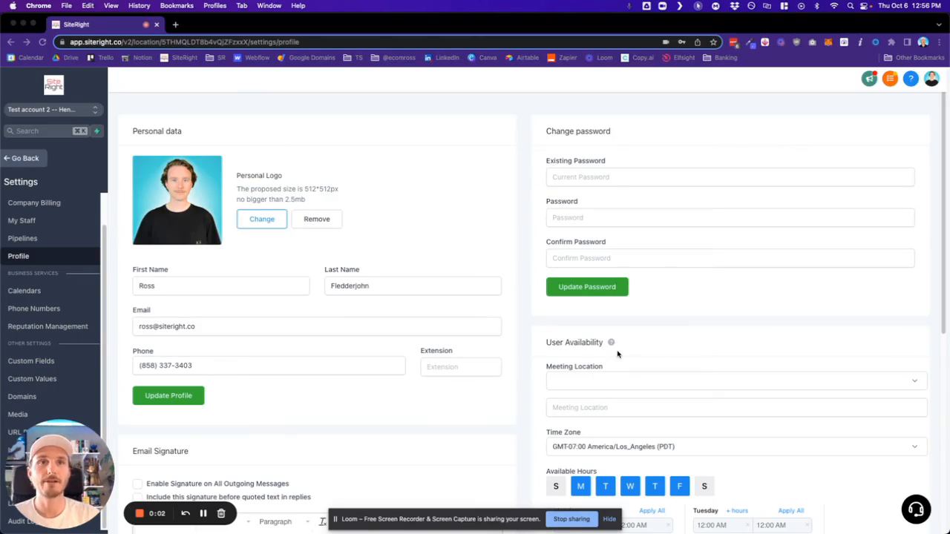
pyautogui.moveTo(600, 389)
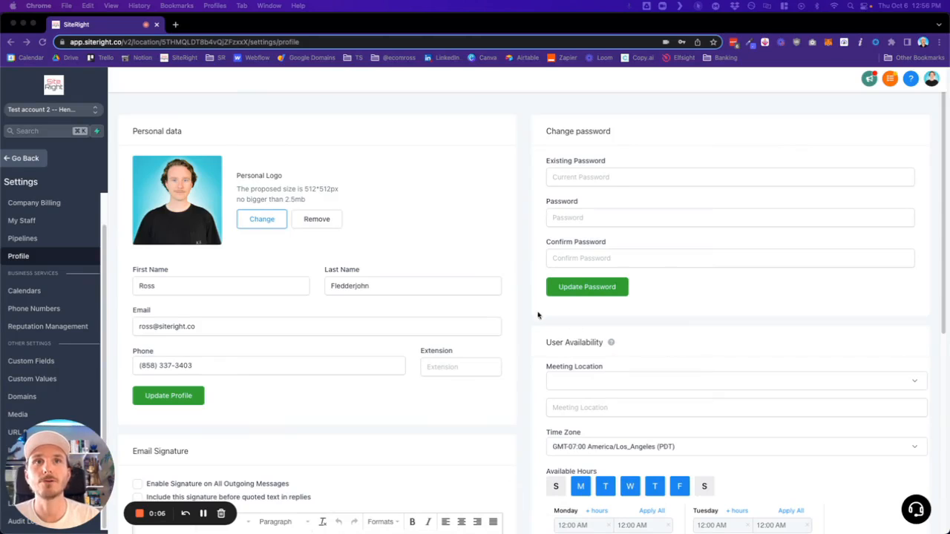
pyautogui.moveTo(530, 322)
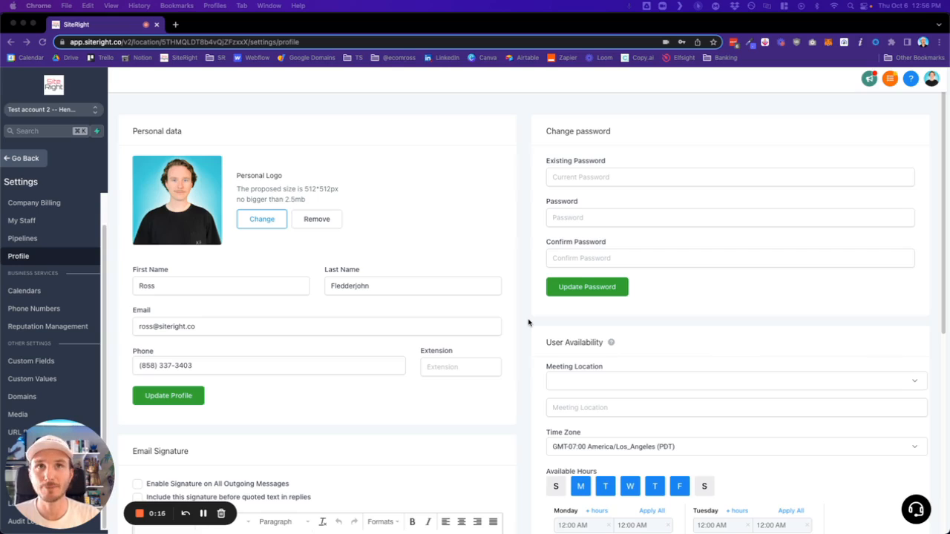
pyautogui.moveTo(125, 401)
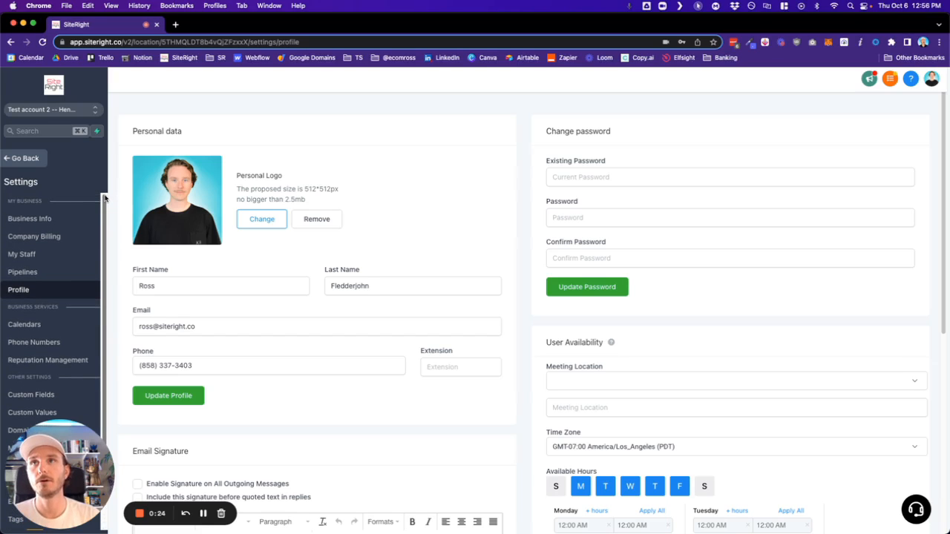
pyautogui.moveTo(232, 183)
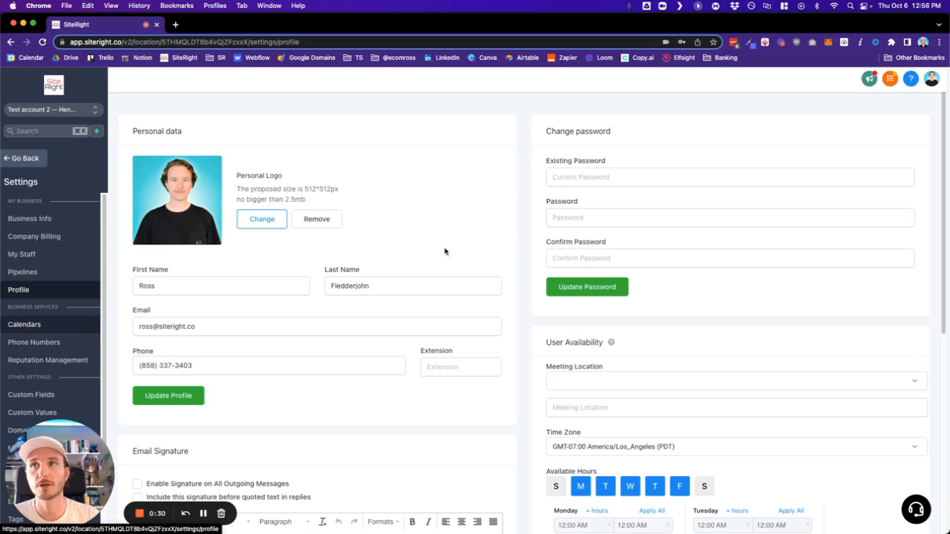
pyautogui.moveTo(247, 257)
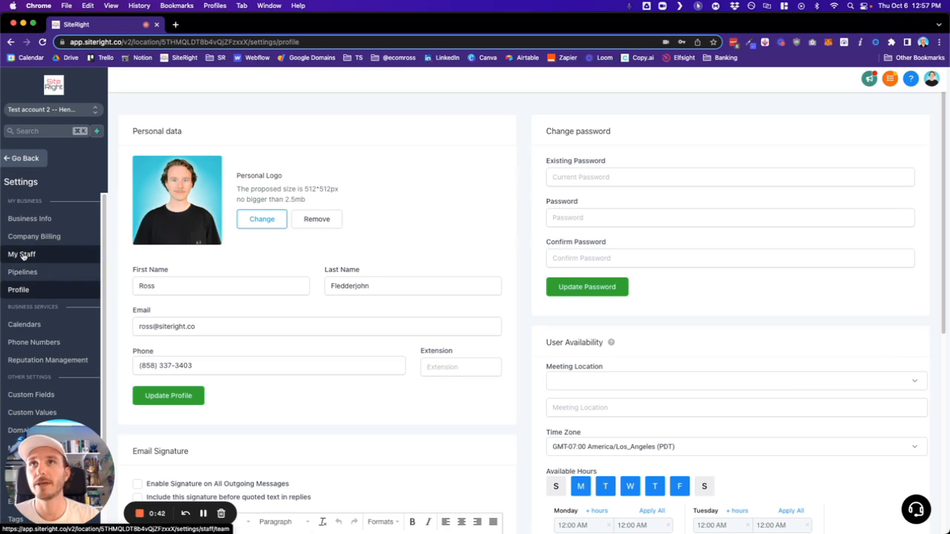
# - Review the 'no calendar accounts added' message, then go to the Integrations settings page
pyautogui.scroll(-3)
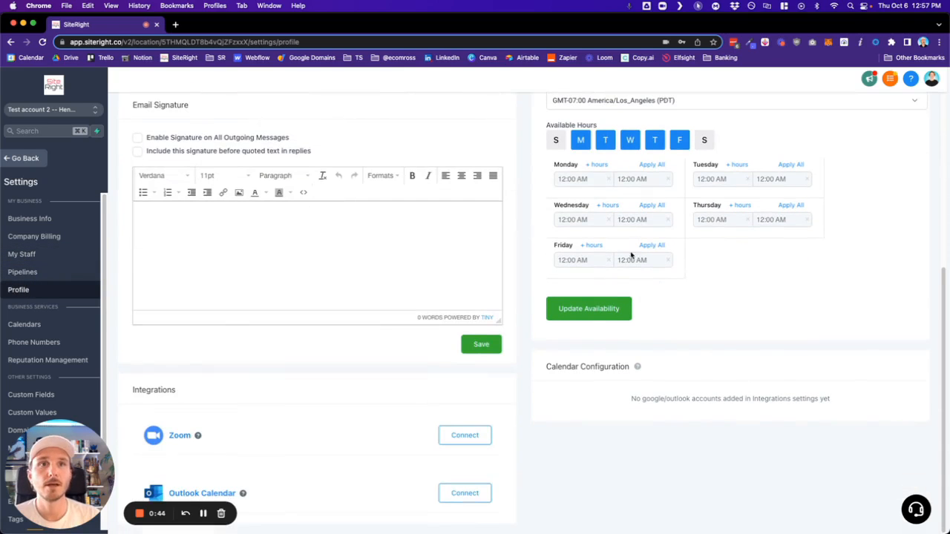
pyautogui.rightClick(730, 398)
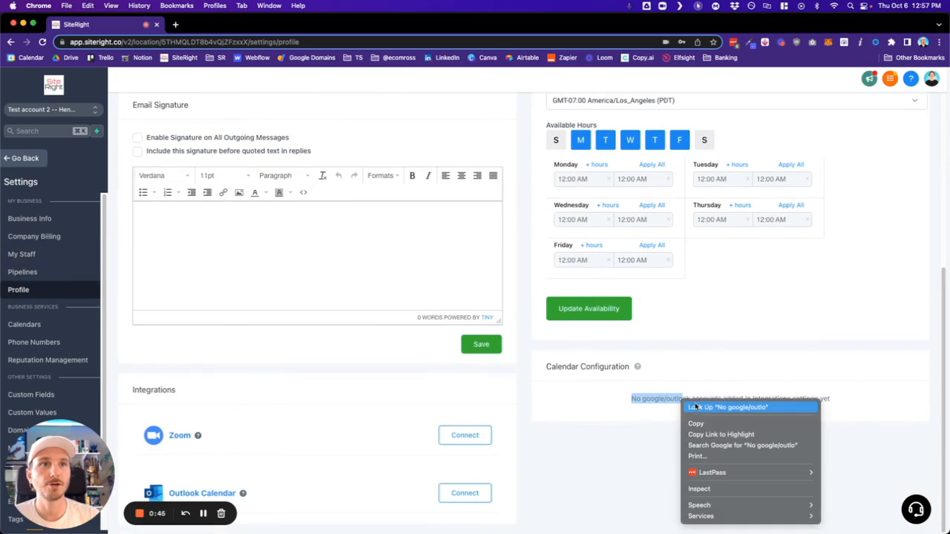
pyautogui.click(622, 401)
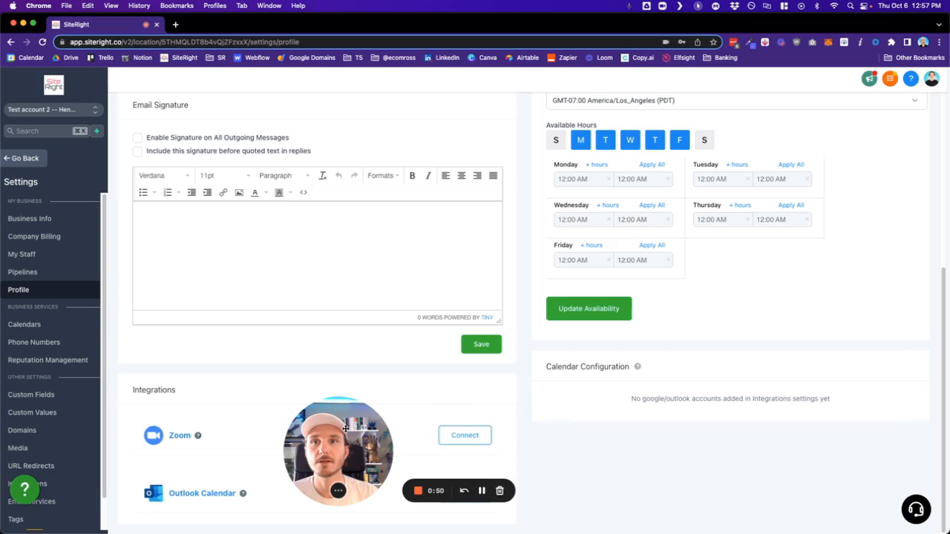
pyautogui.scroll(-3)
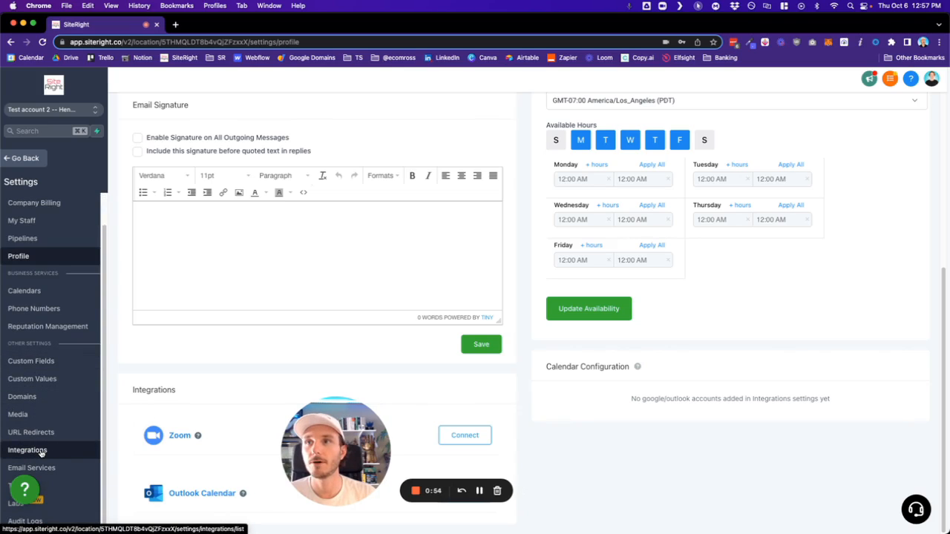
pyautogui.click(27, 450)
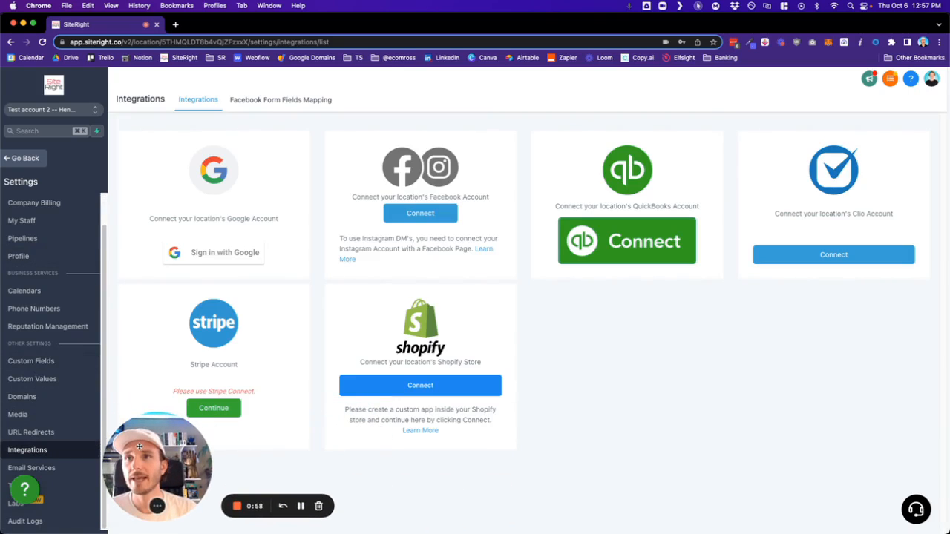
pyautogui.moveTo(322, 230)
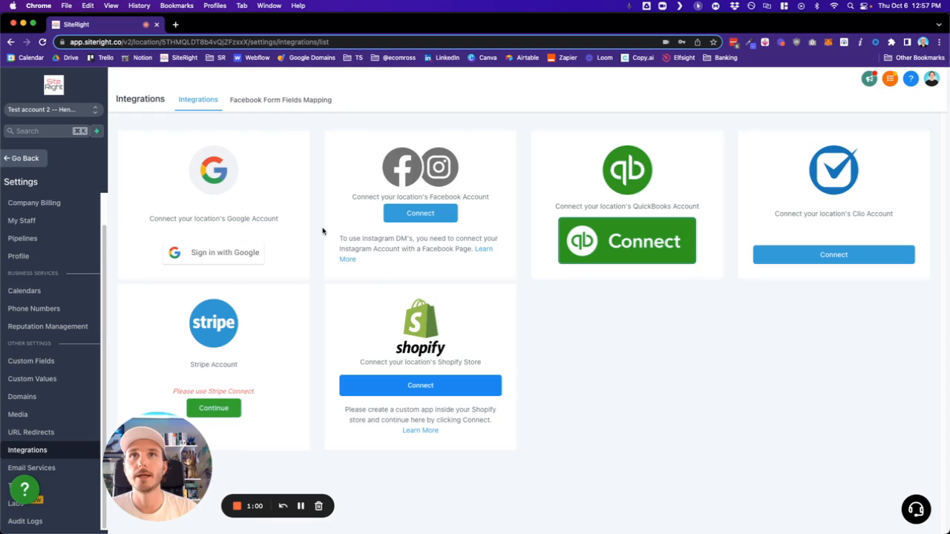
pyautogui.moveTo(268, 175)
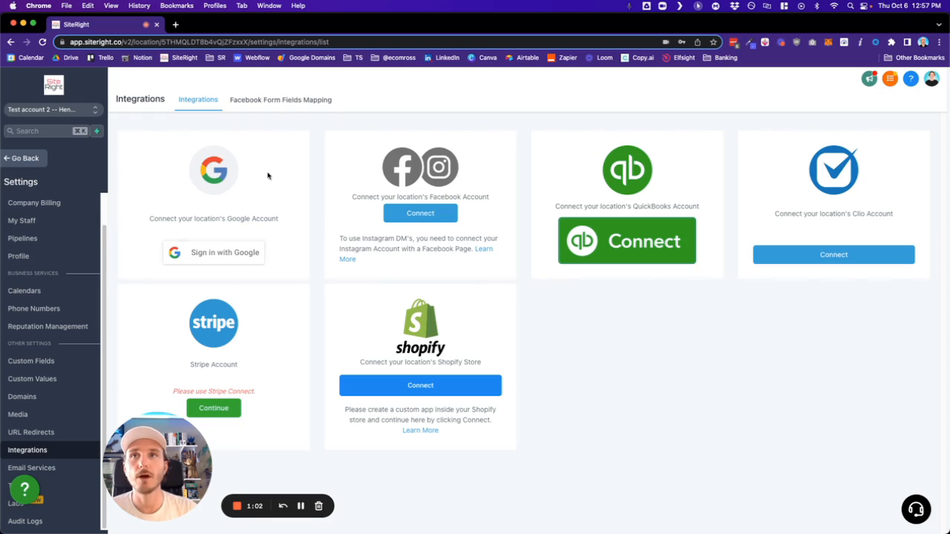
pyautogui.moveTo(240, 297)
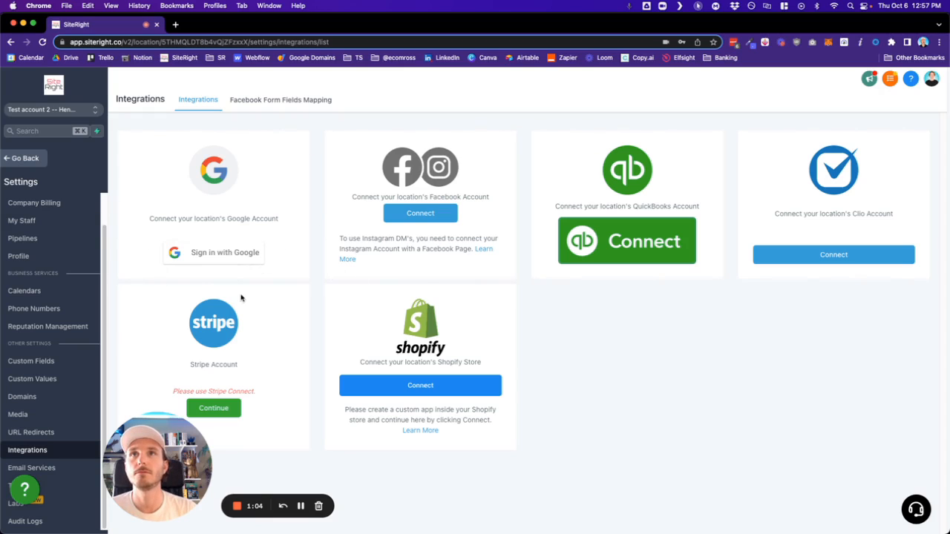
pyautogui.moveTo(144, 158)
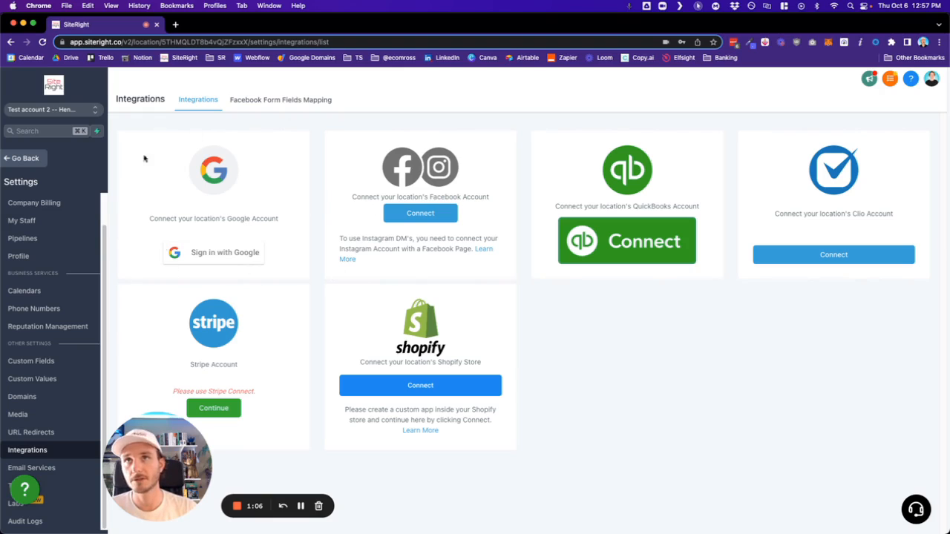
pyautogui.moveTo(218, 268)
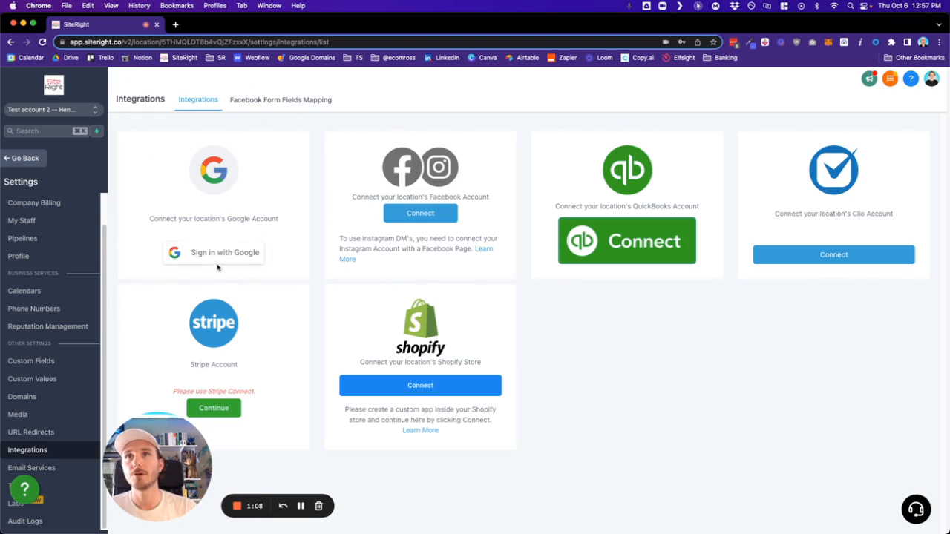
# - Sign in with Google, dismiss the business linking notice, and check the connected account address
pyautogui.click(213, 253)
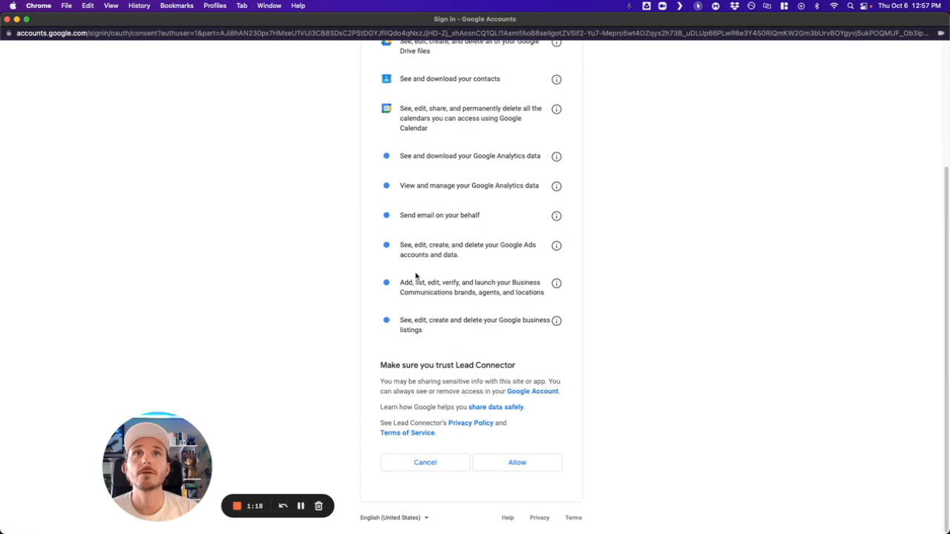
pyautogui.scroll(3)
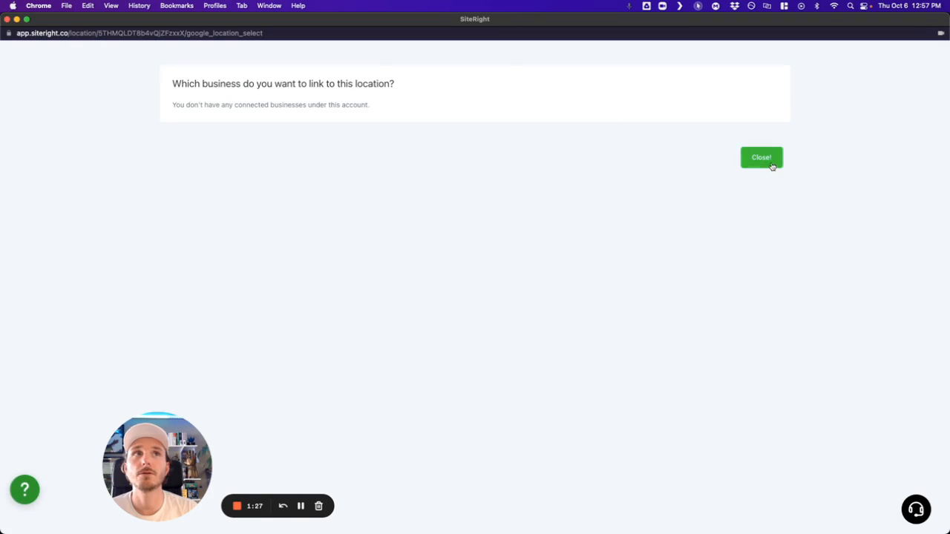
pyautogui.click(760, 157)
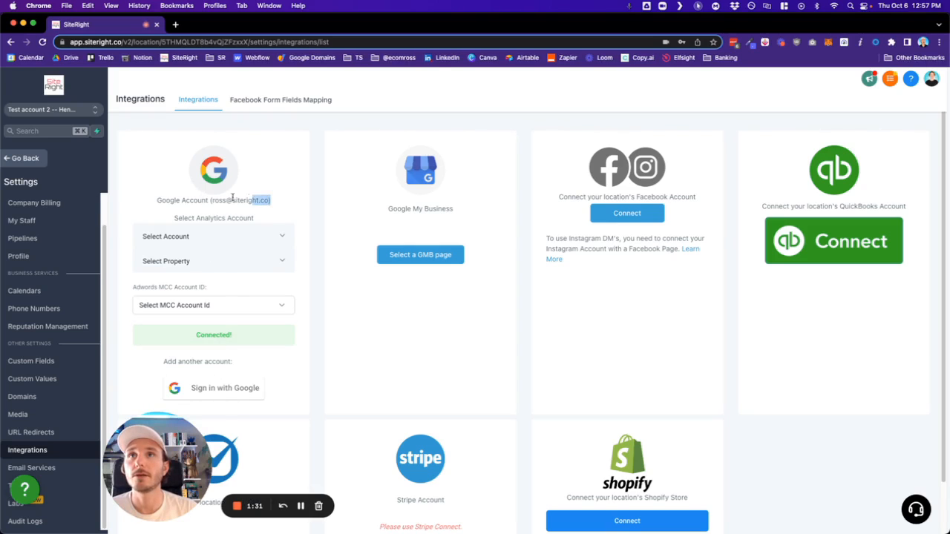
pyautogui.tripleClick(213, 200)
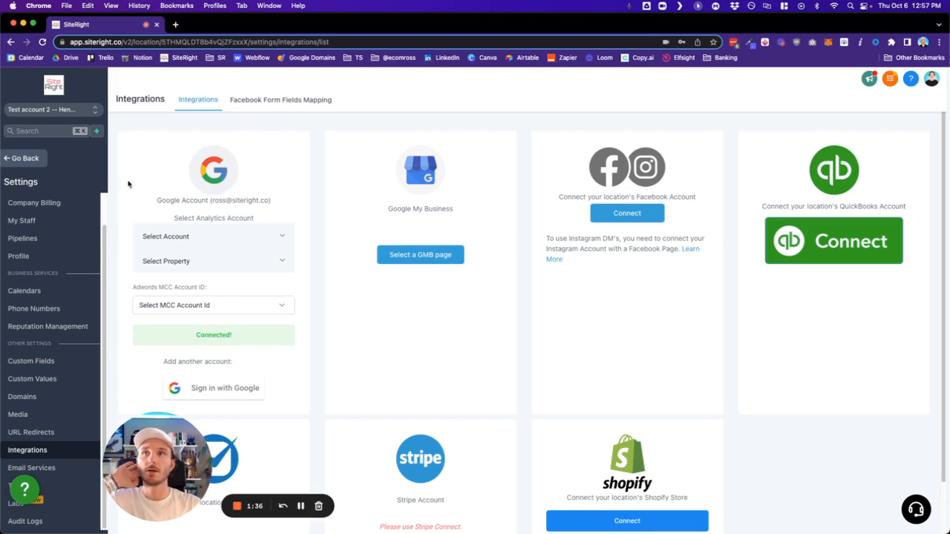
# - From Profile Calendar Configuration, pick the Google account and (SR) calendar as primary, then save
pyautogui.click(18, 256)
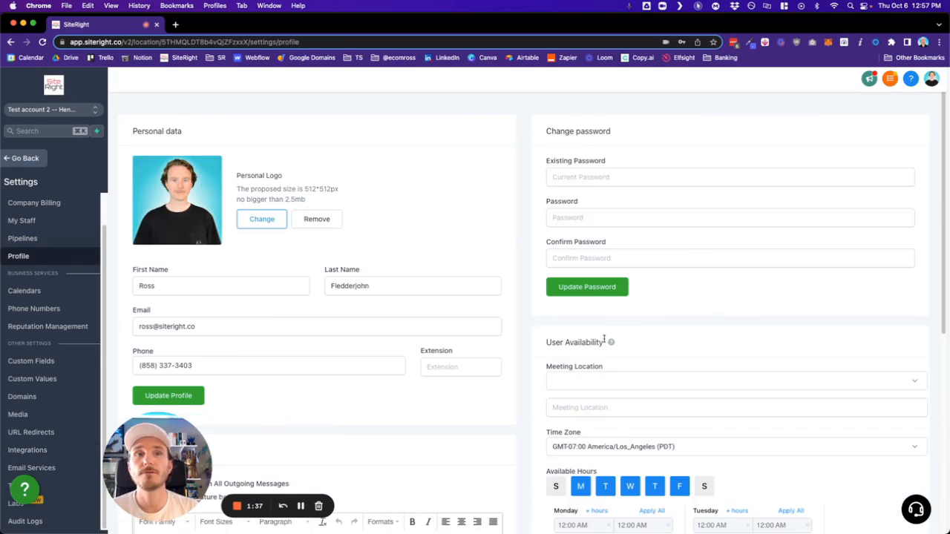
pyautogui.scroll(-3)
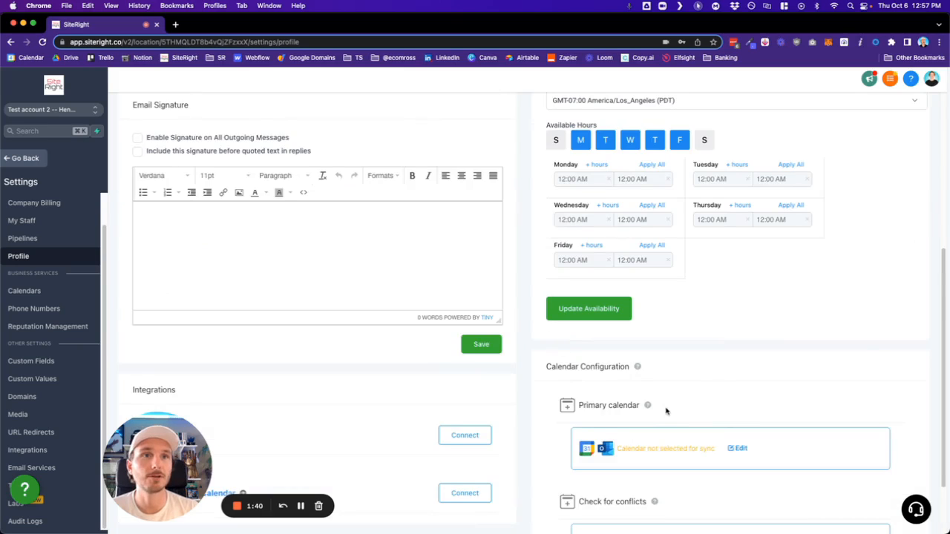
pyautogui.click(737, 448)
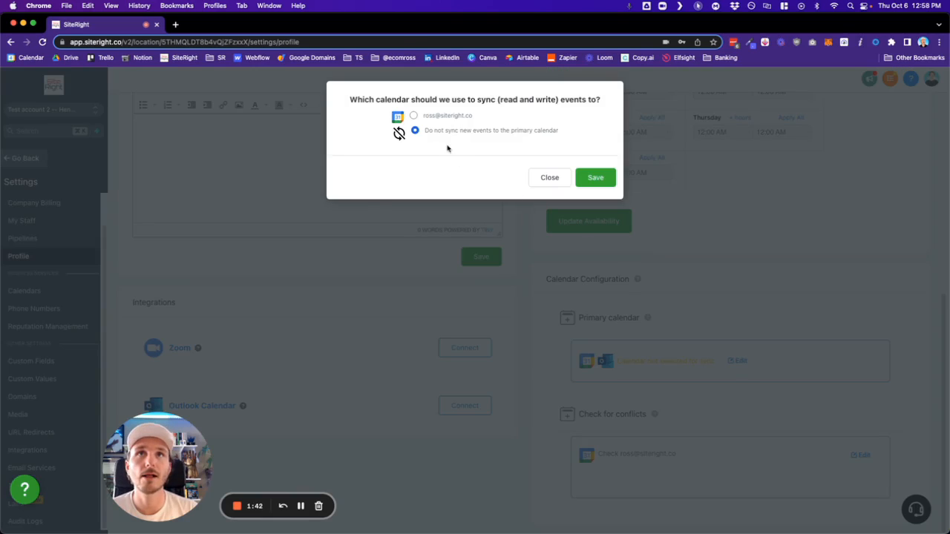
pyautogui.click(413, 115)
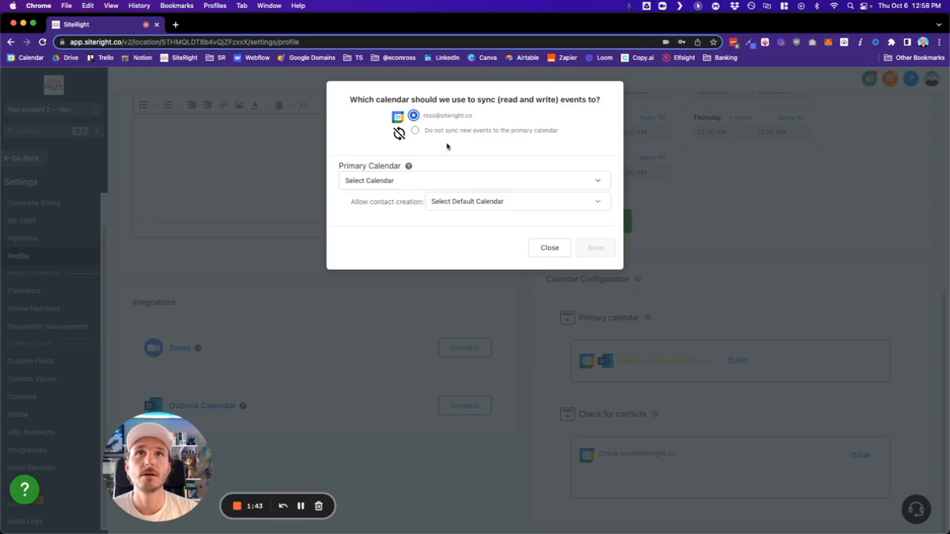
pyautogui.click(474, 180)
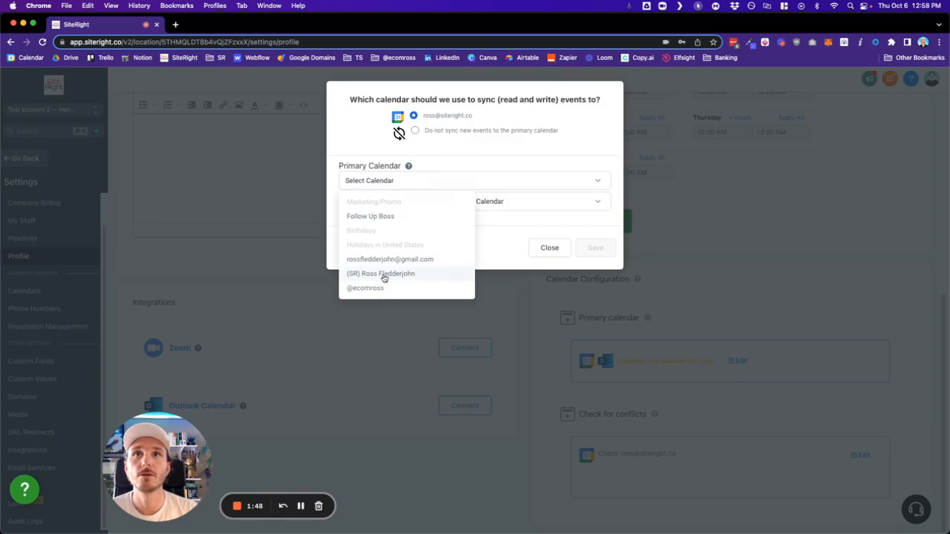
pyautogui.click(381, 273)
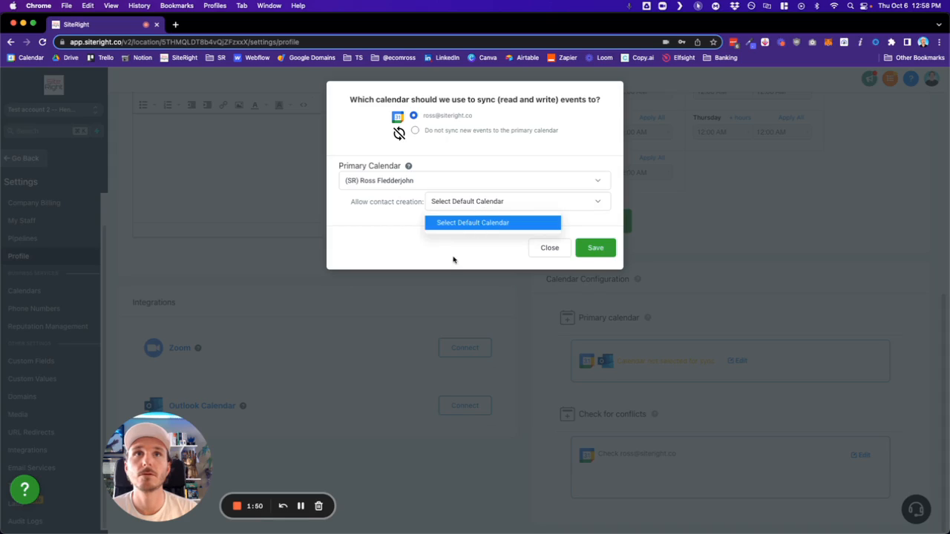
pyautogui.click(493, 222)
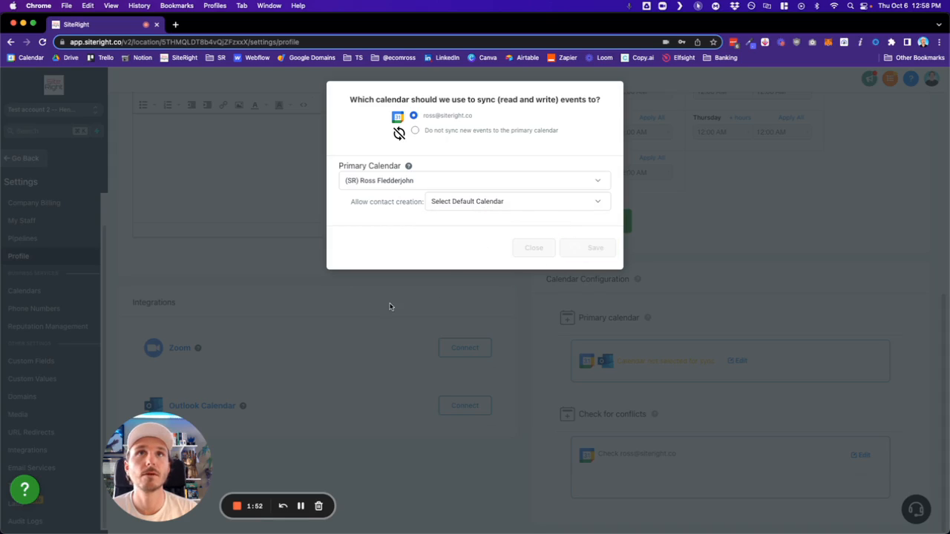
pyautogui.moveTo(462, 156)
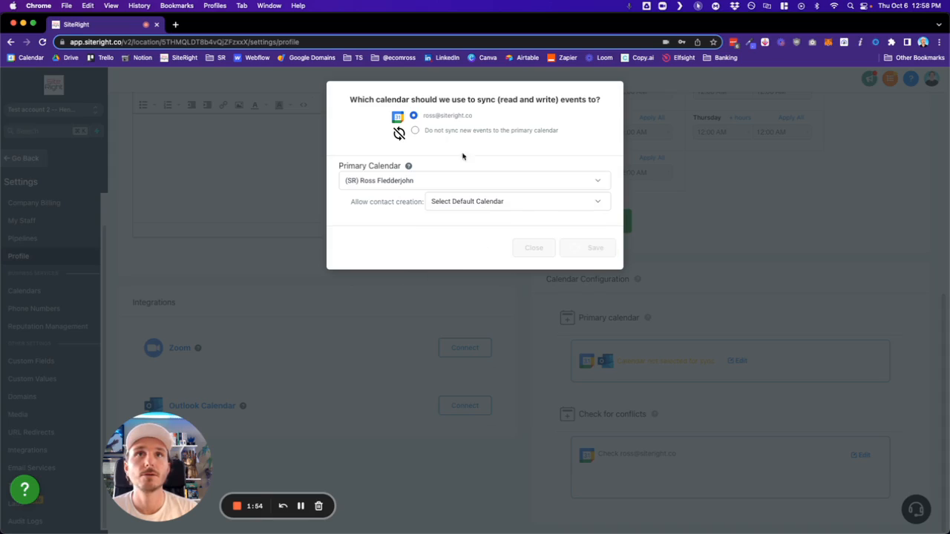
pyautogui.moveTo(410, 272)
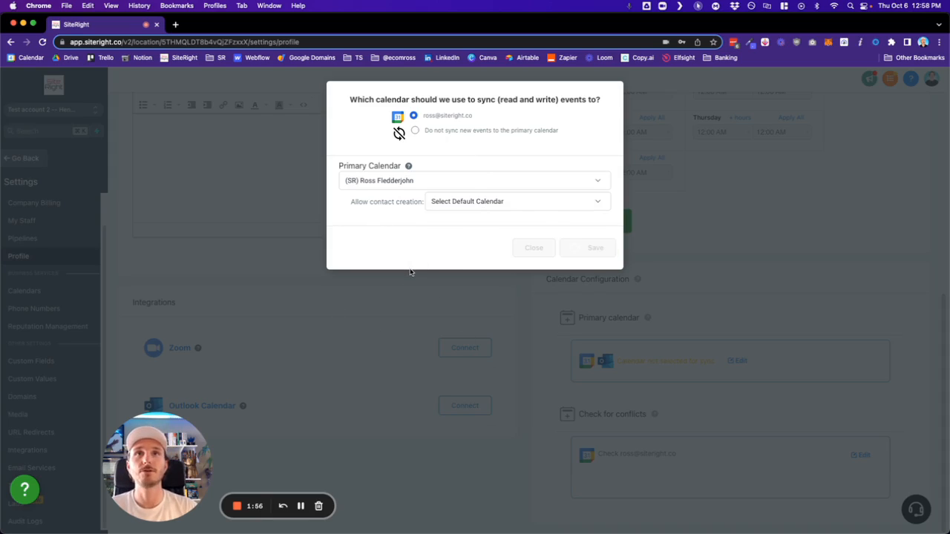
pyautogui.moveTo(35, 238)
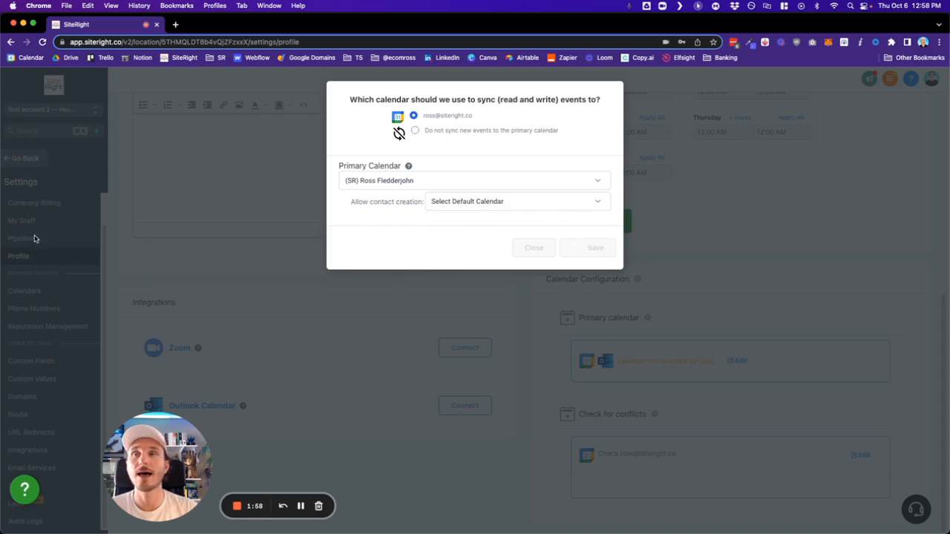
pyautogui.moveTo(25, 299)
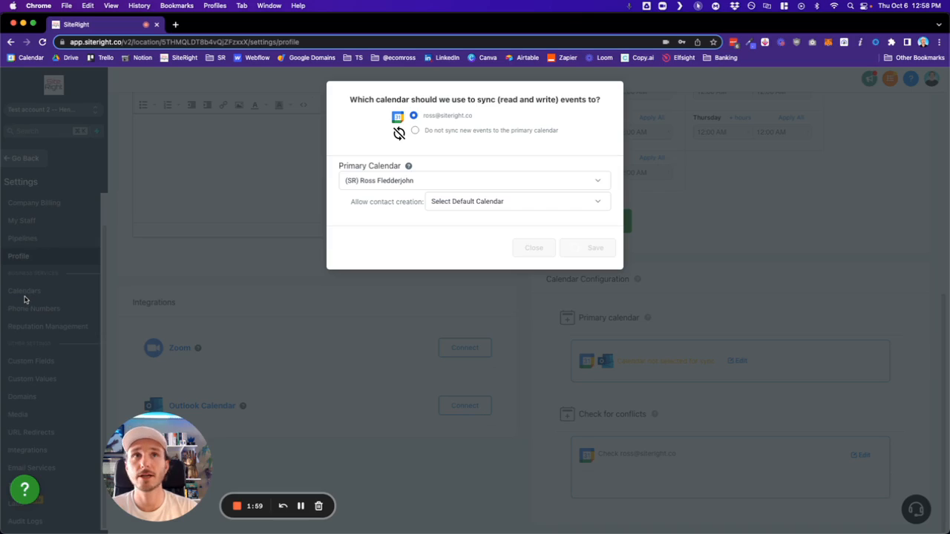
pyautogui.moveTo(681, 438)
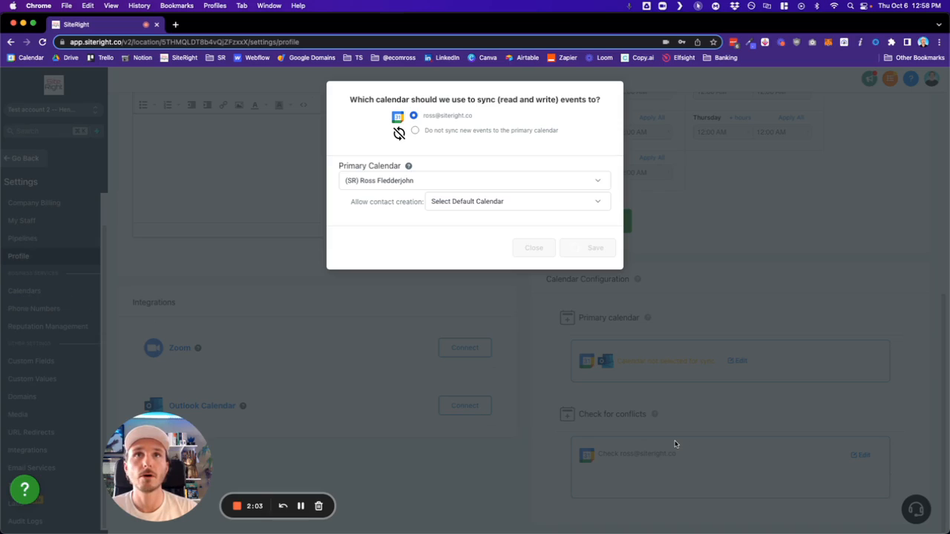
pyautogui.moveTo(580, 355)
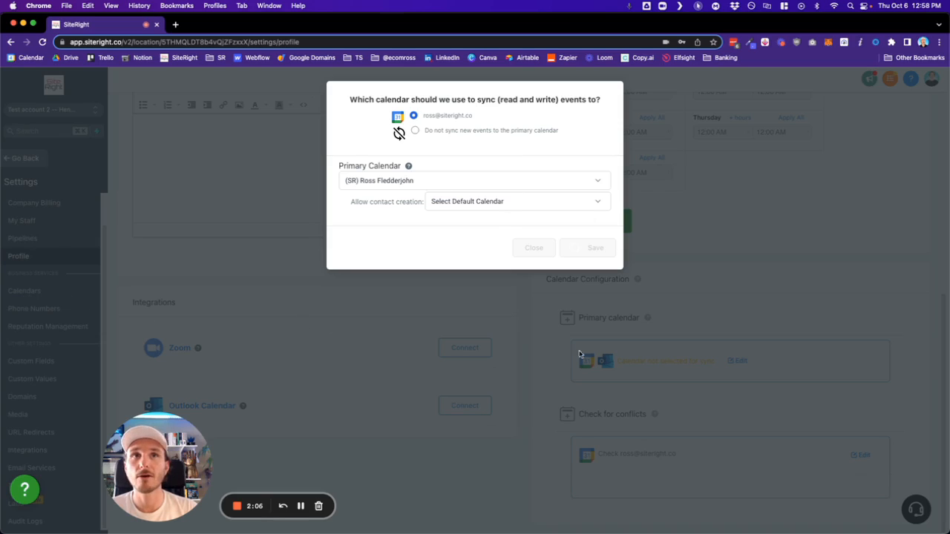
pyautogui.click(534, 248)
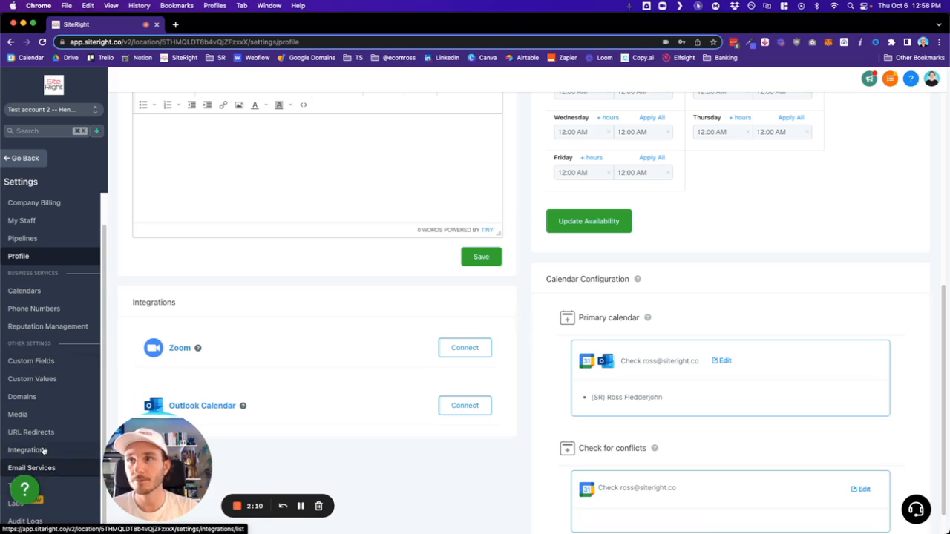
# - Return to Integrations and sign in with Google for the location's account
pyautogui.click(26, 449)
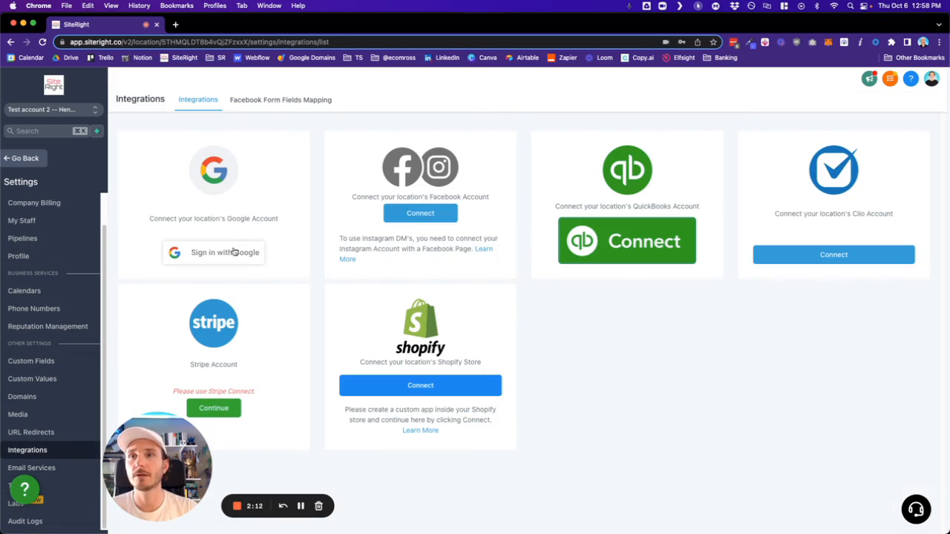
pyautogui.click(213, 253)
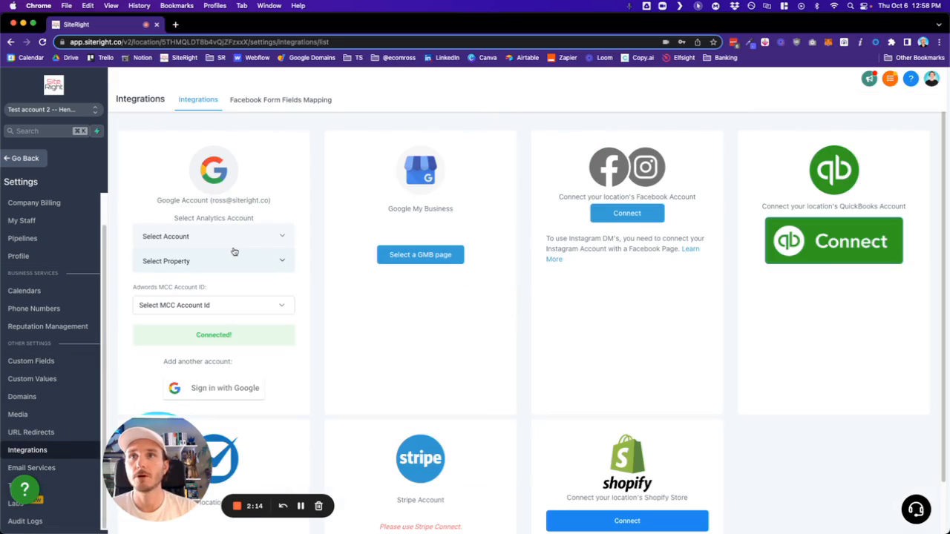
pyautogui.moveTo(199, 403)
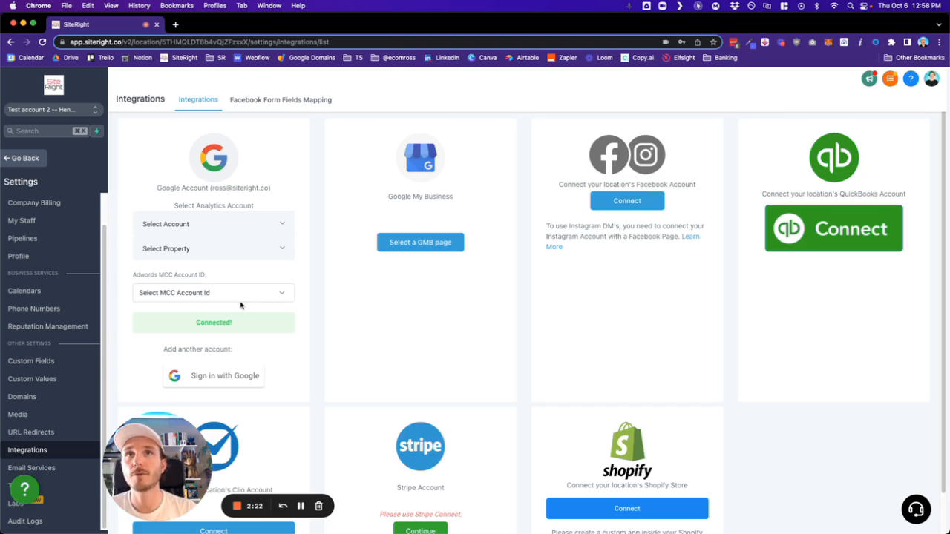
pyautogui.scroll(-3)
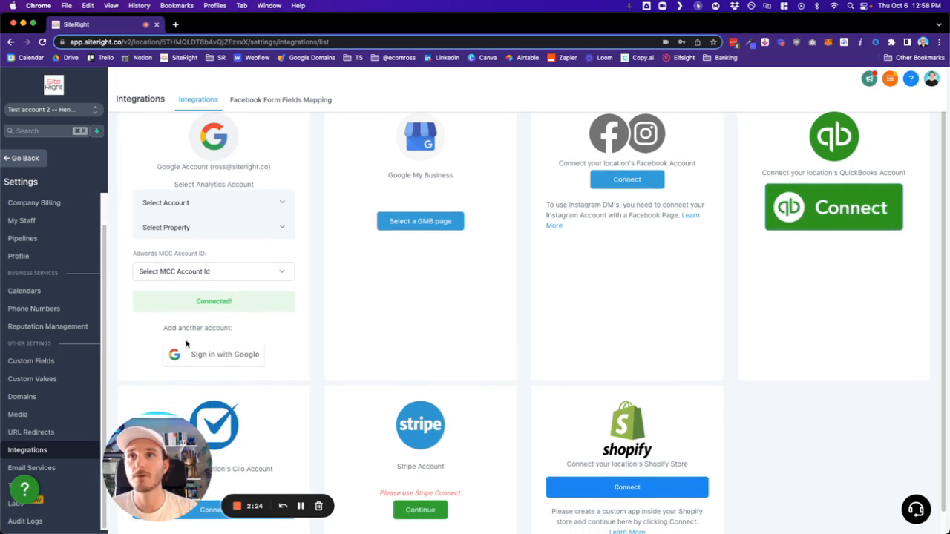
pyautogui.moveTo(219, 374)
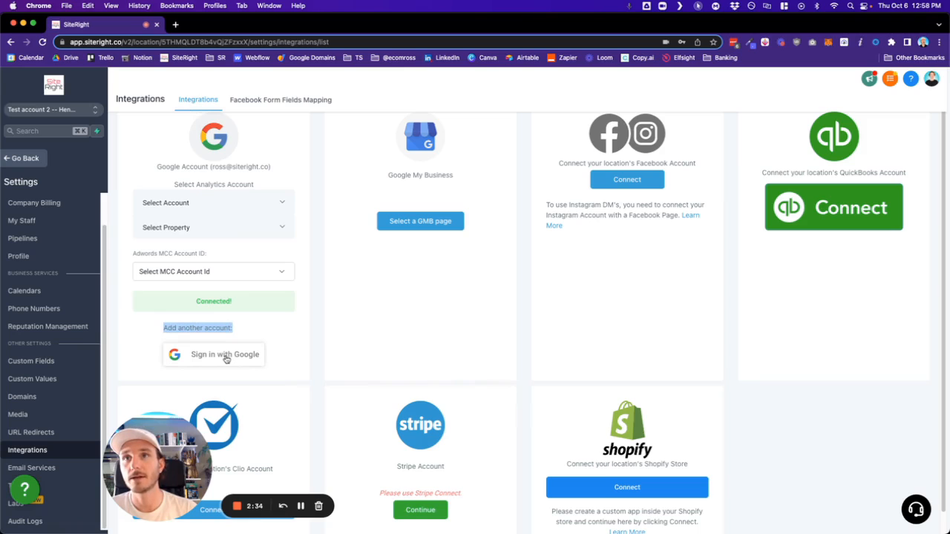
pyautogui.moveTo(486, 337)
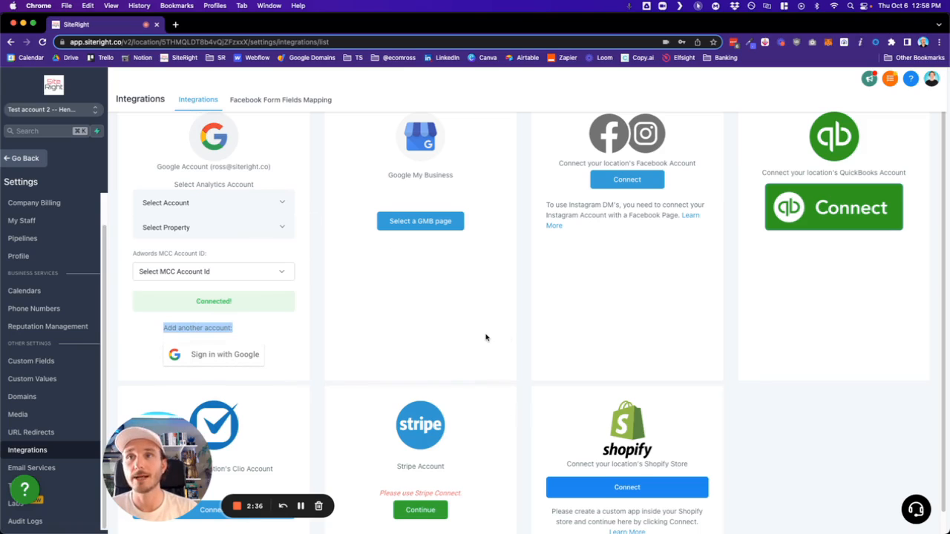
pyautogui.moveTo(371, 410)
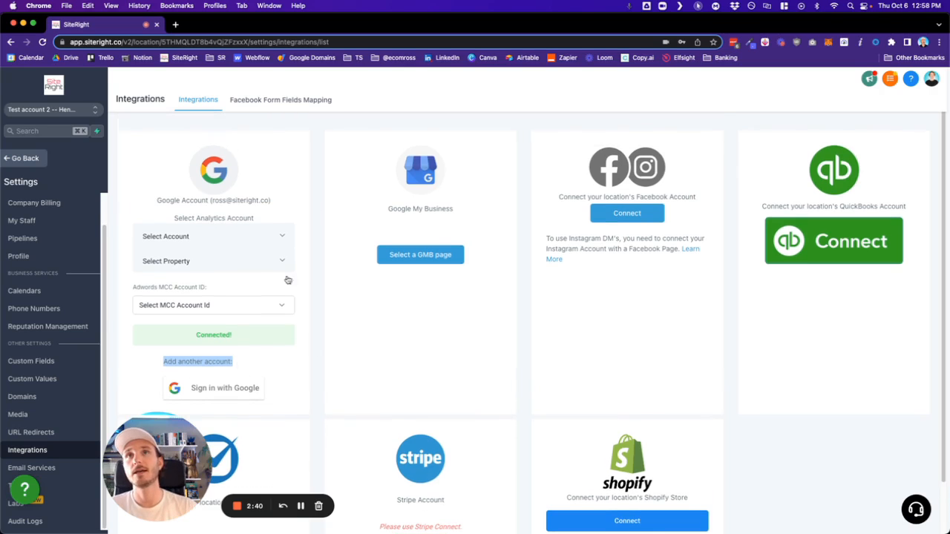
pyautogui.moveTo(525, 429)
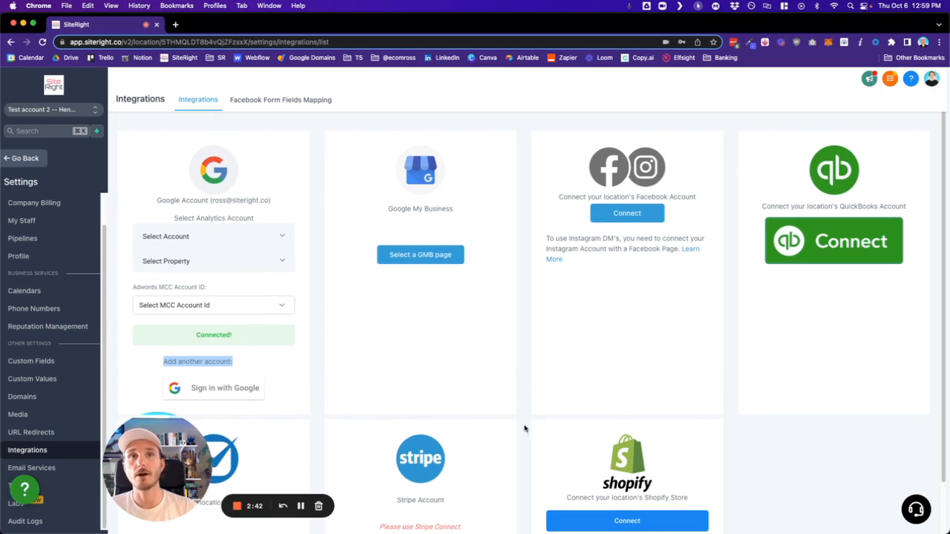
pyautogui.moveTo(324, 127)
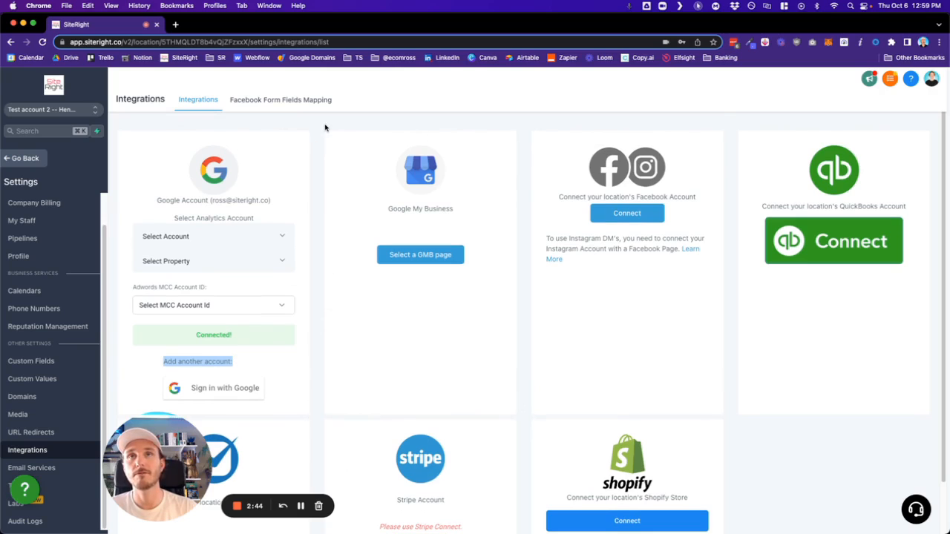
pyautogui.moveTo(405, 421)
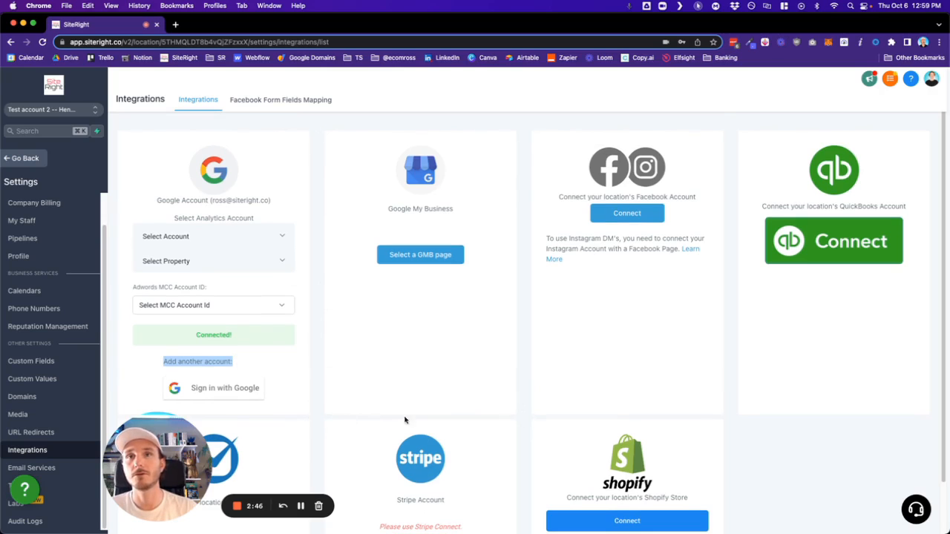
pyautogui.moveTo(502, 129)
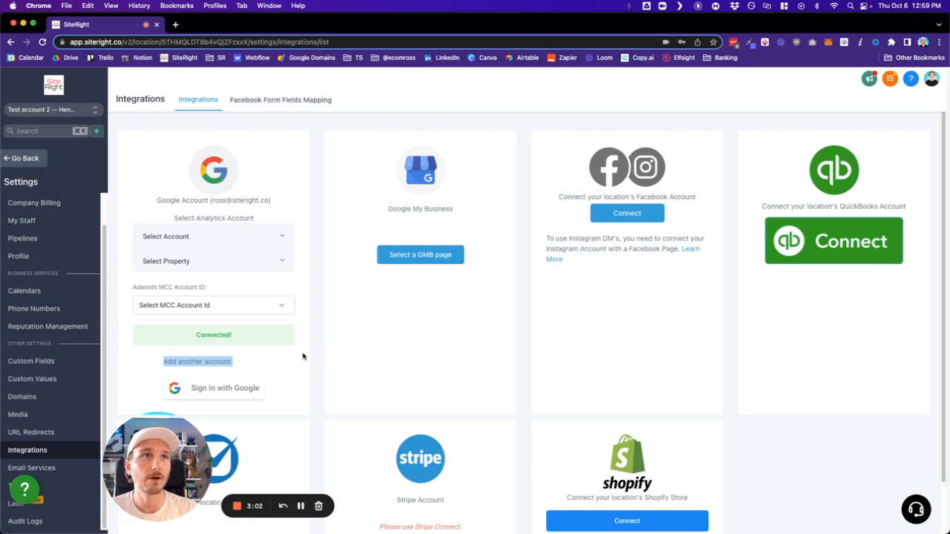
pyautogui.moveTo(323, 319)
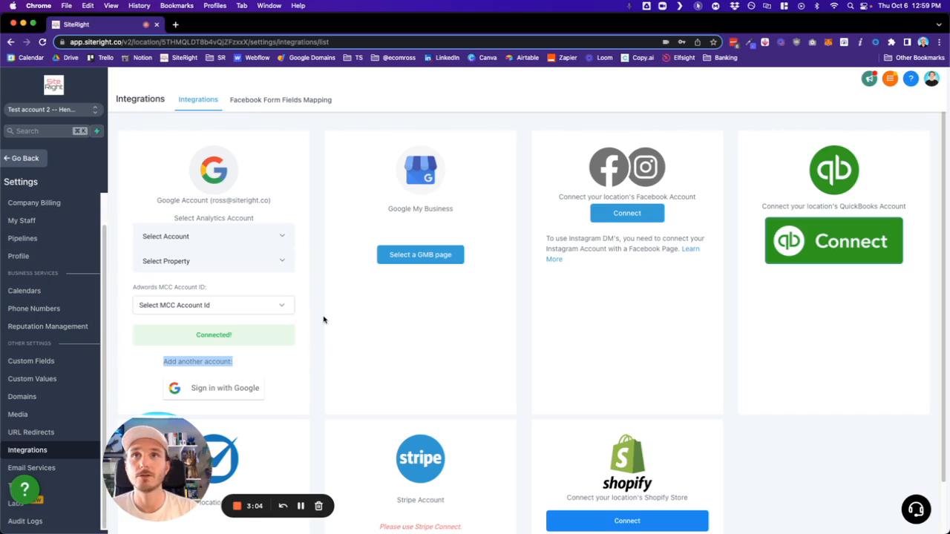